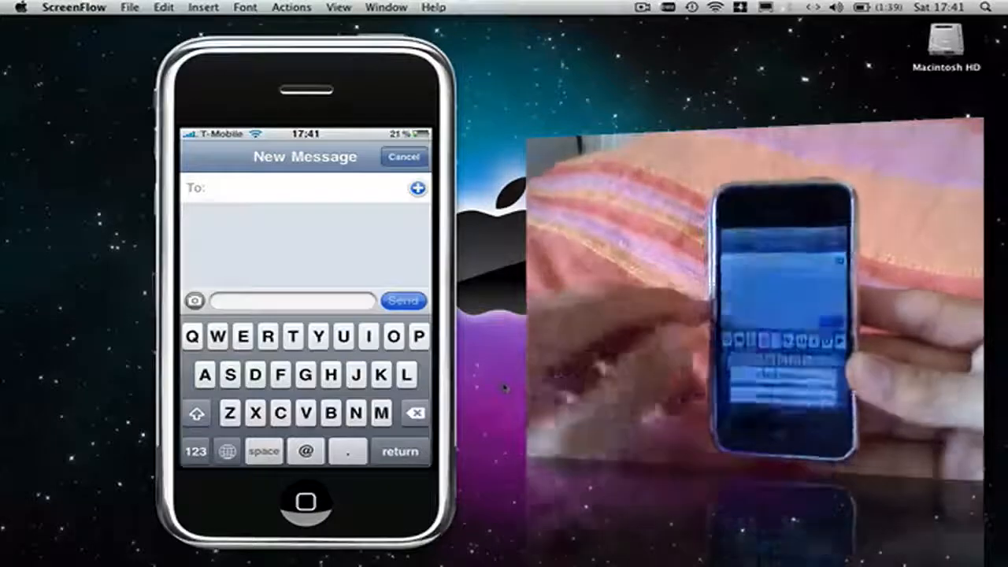
Step: Bring up the photo attachment choices from the camera icon in the new message
left_click(194, 301)
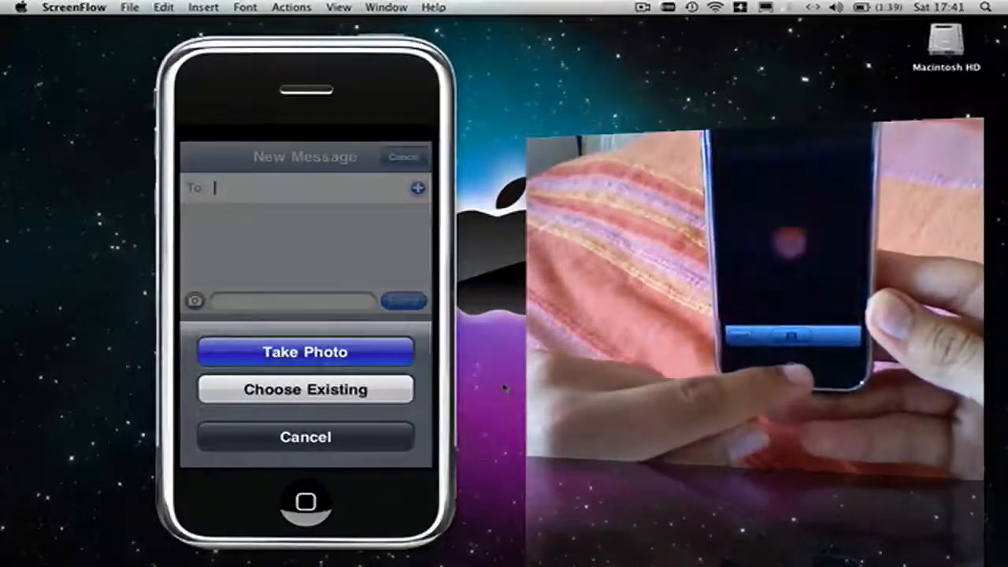
Step: Take a new photo of the bedspread with the shutter and accept it with Use so it attaches to the MMS
left_click(306, 351)
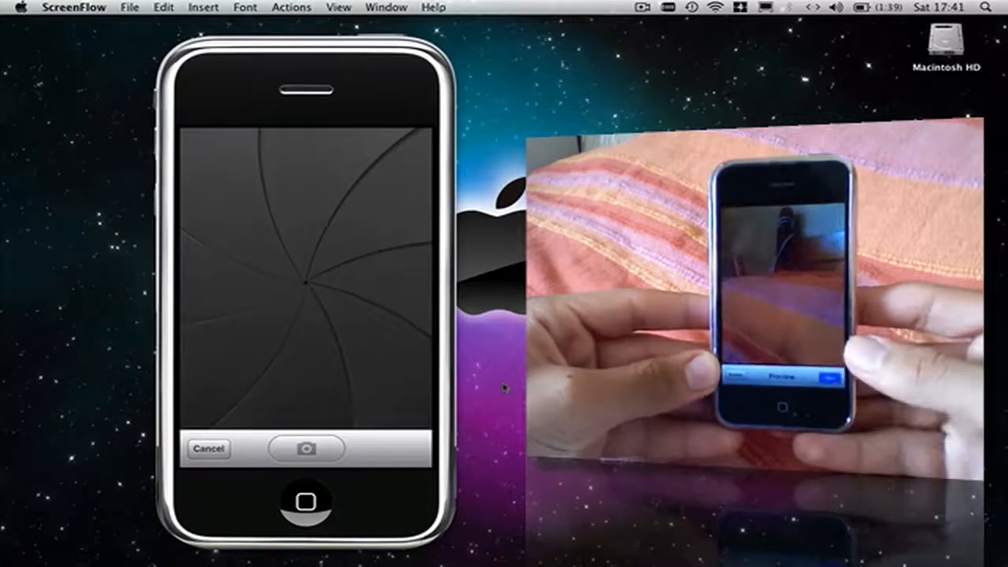
left_click(306, 449)
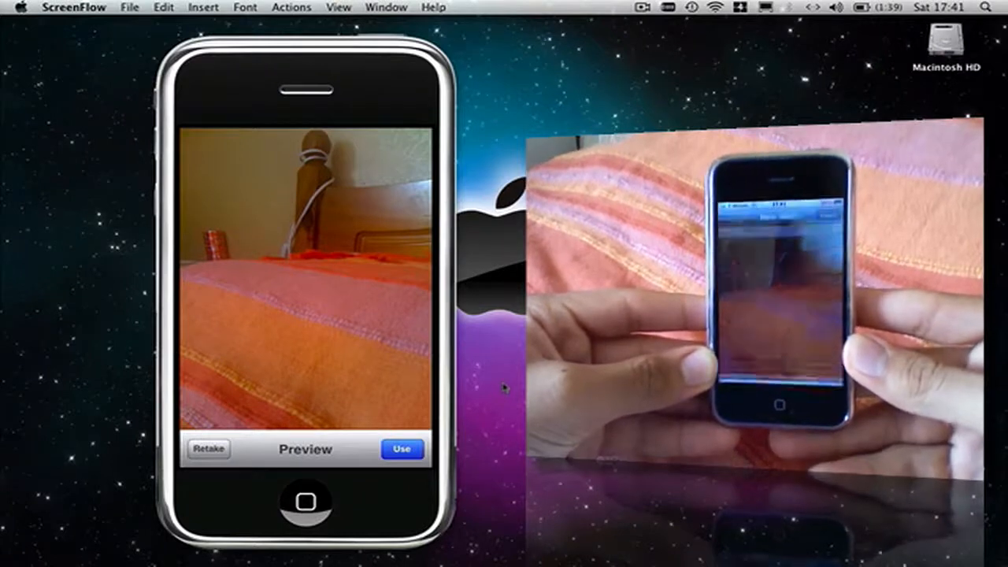
left_click(402, 447)
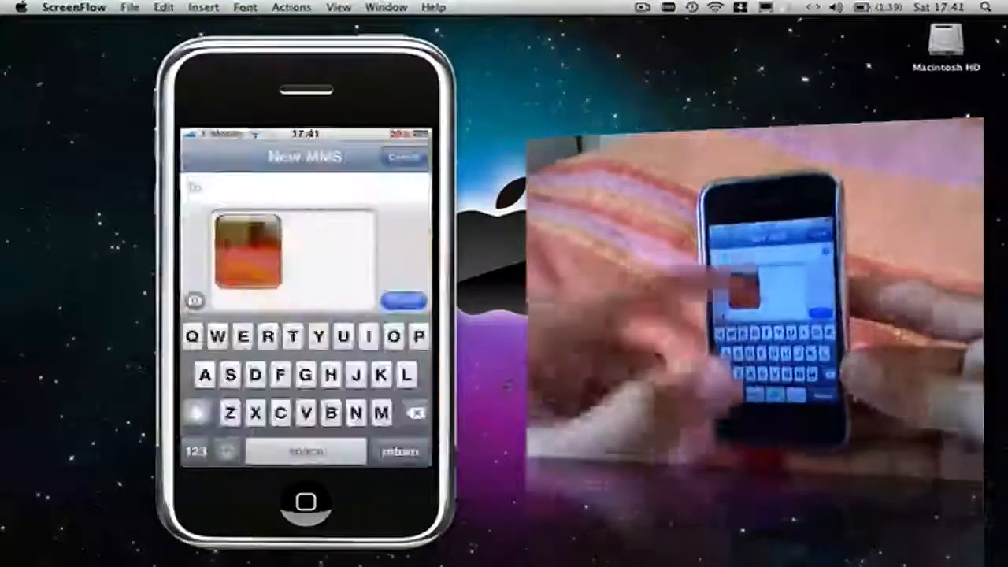